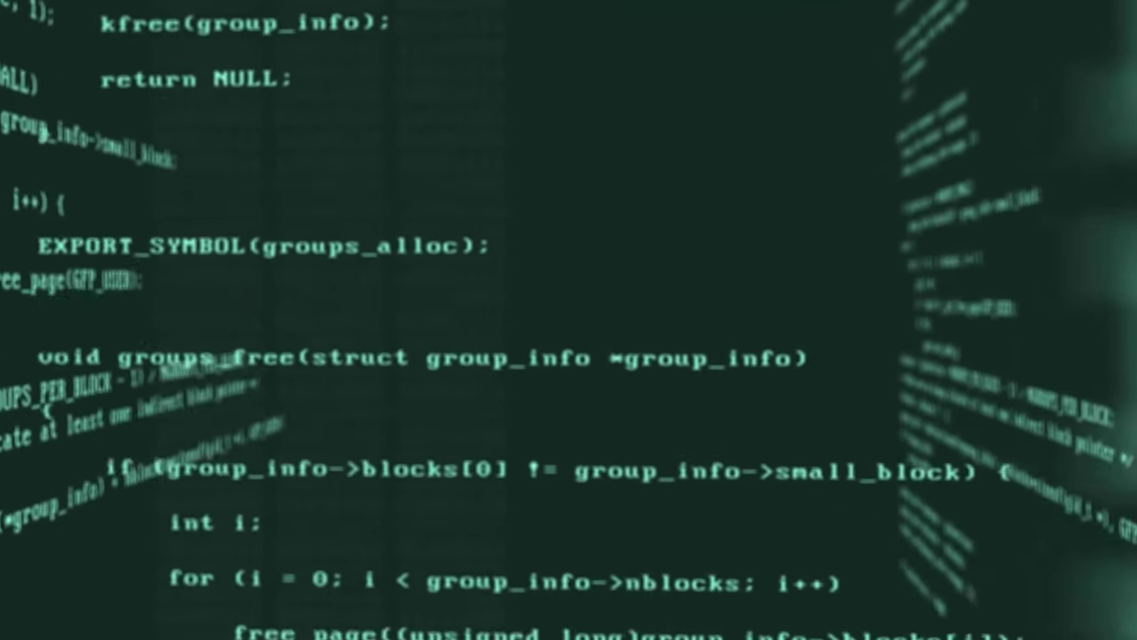
pyautogui.scroll(-3)
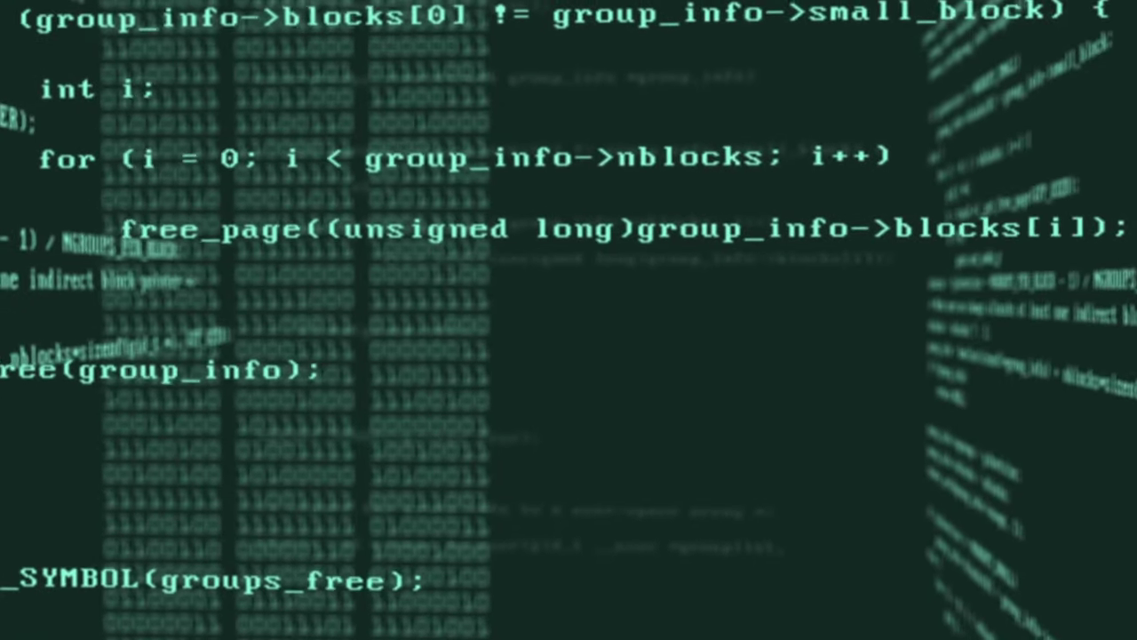